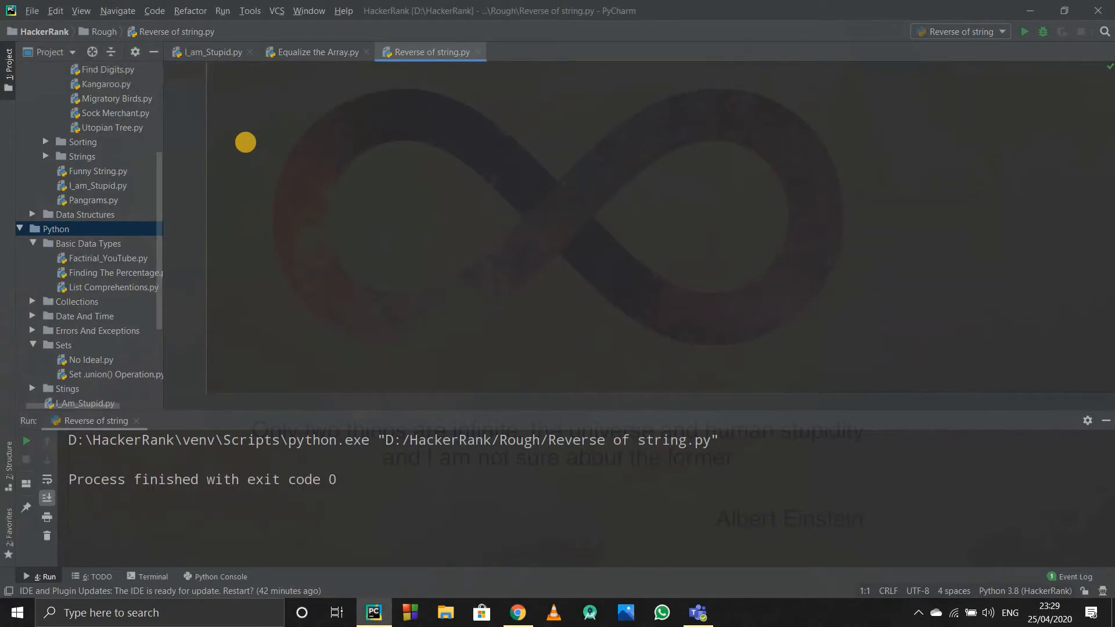
Write s = input() on line 1 and begin print(s on line 2.
text(s = input()
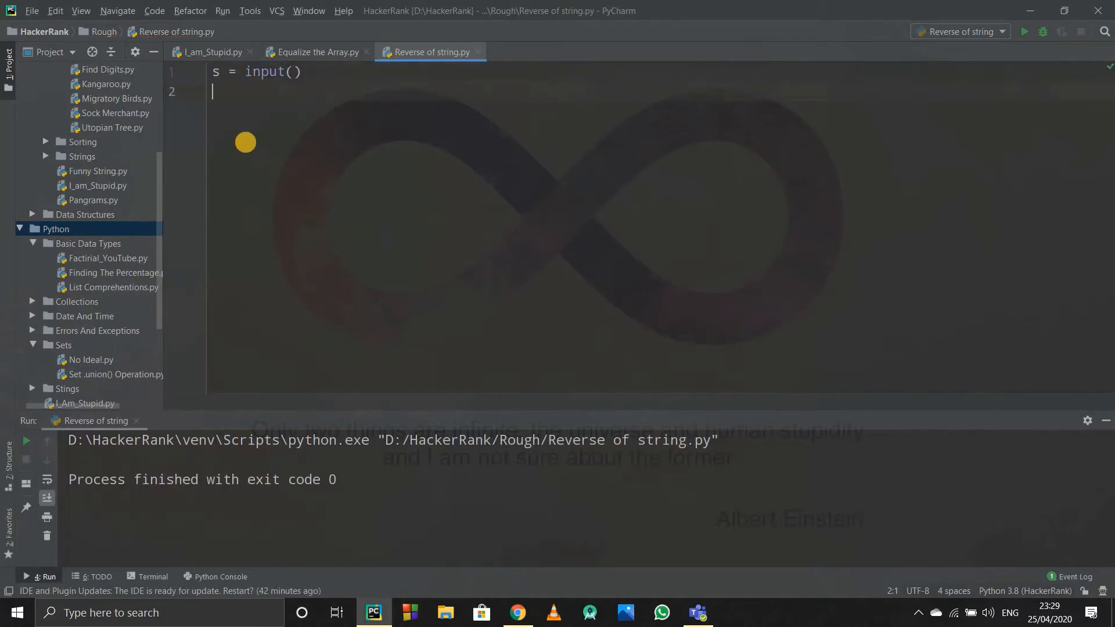
text(print(s)
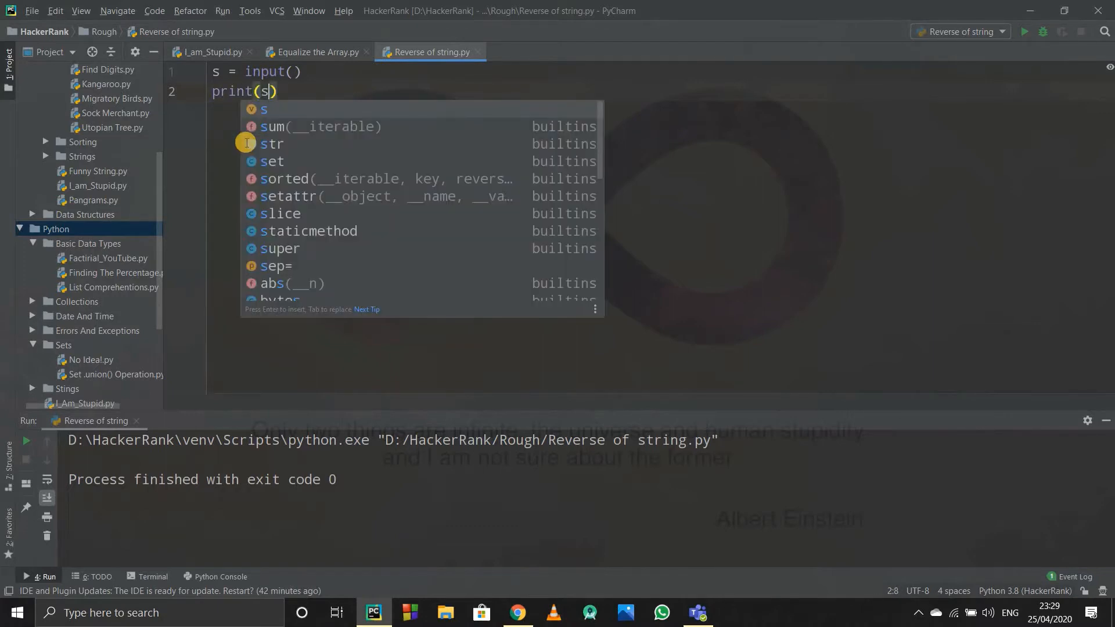
Add the [::-1] slice so line 2 reads print(s[::-1]).
text([)
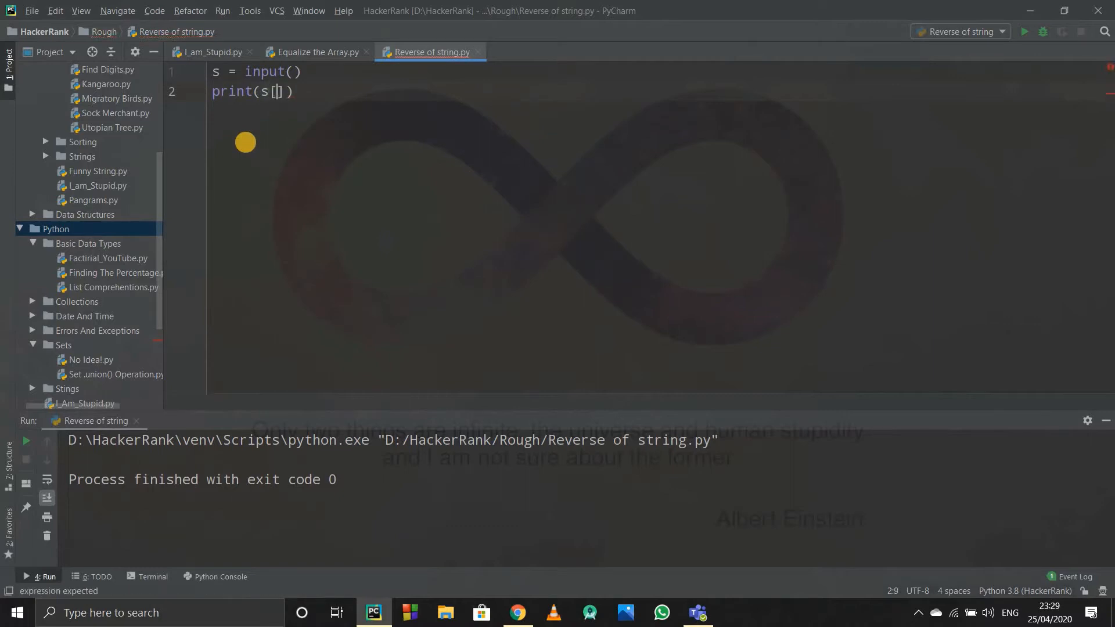
text(::)
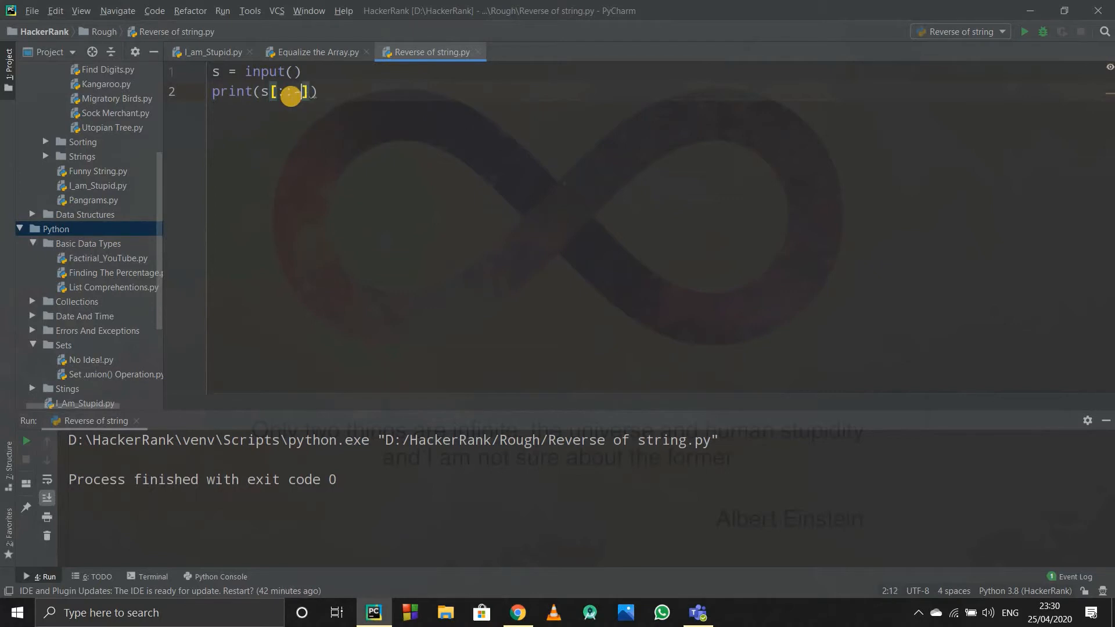
text(-1)
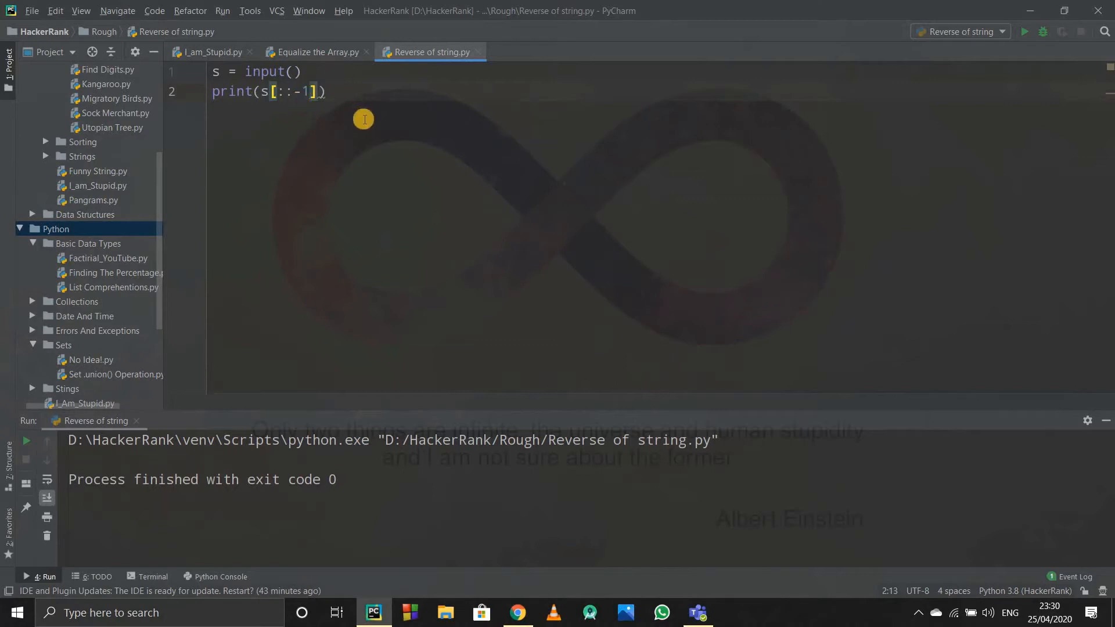
mouse_move(476, 142)
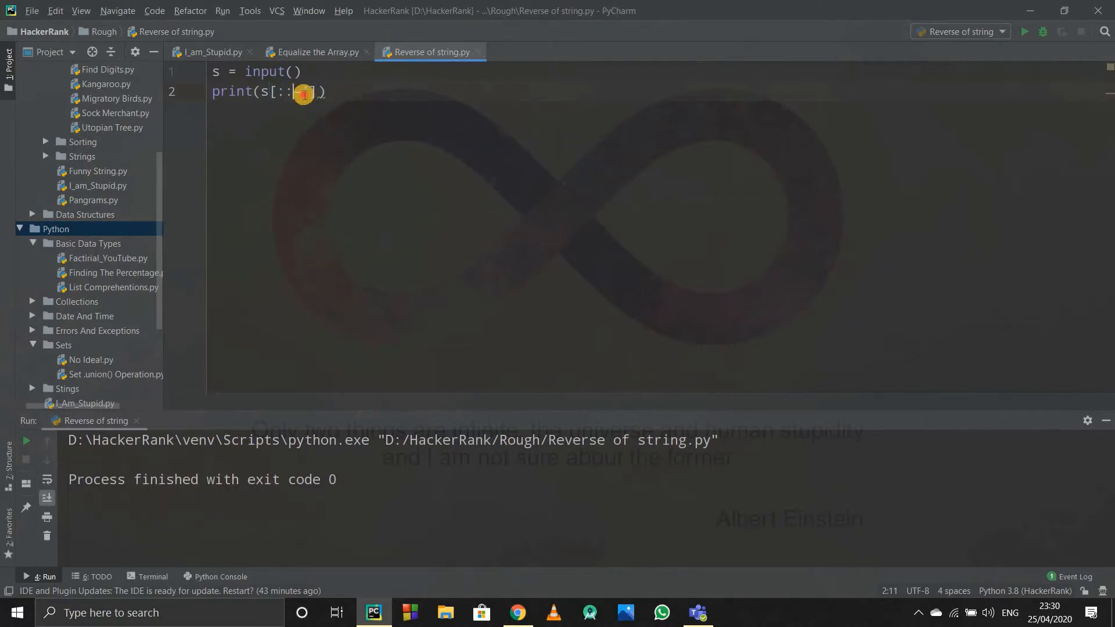
text(-1)
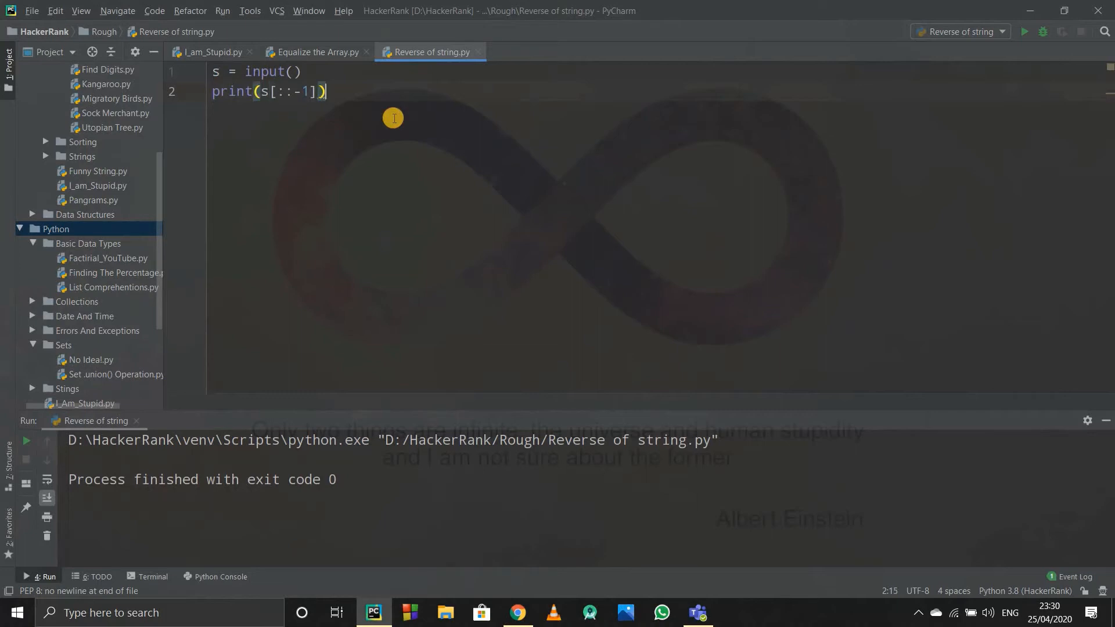
Run the script with input 'find' and get the reversed output 'dnif'.
click(1024, 31)
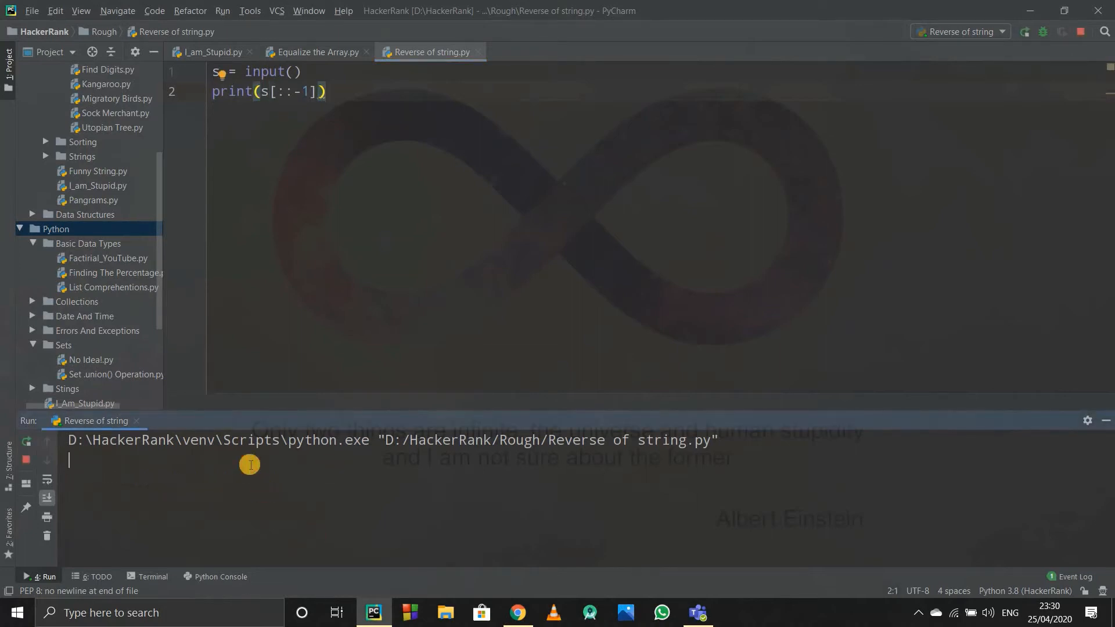
text(find)
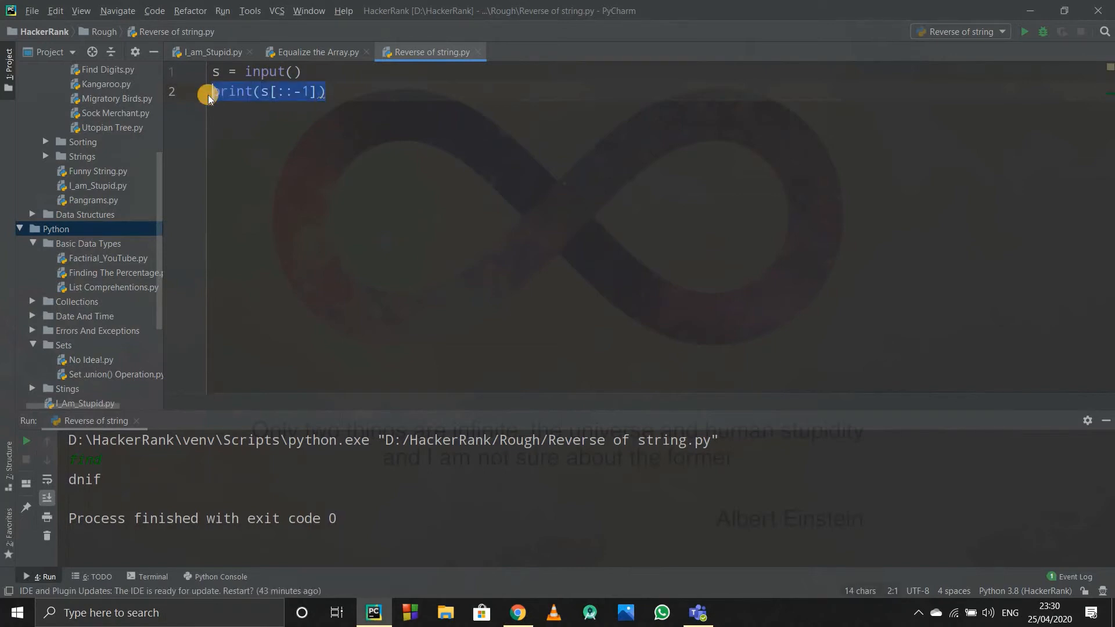
Replace line 2 with the condition if s == s[::-1]:.
text(if)
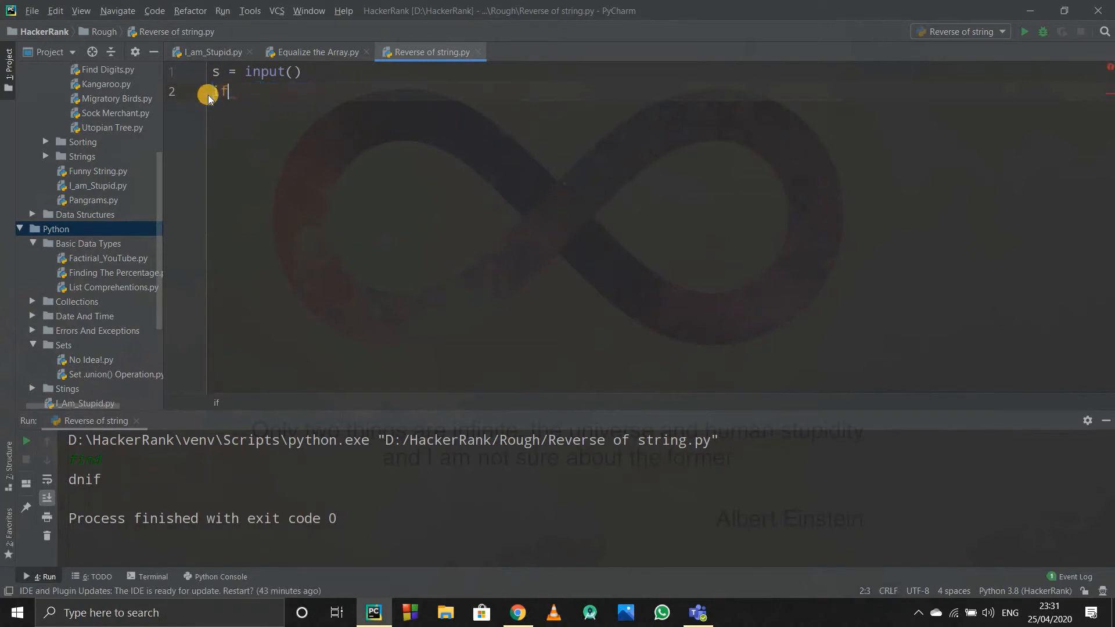
text(s =)
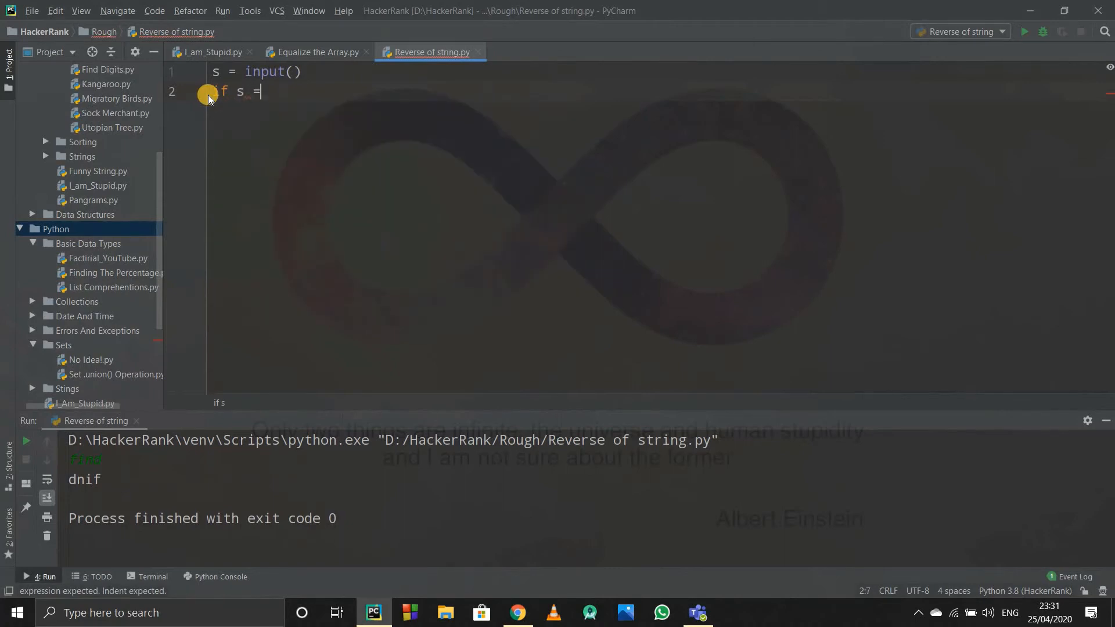
text(=)
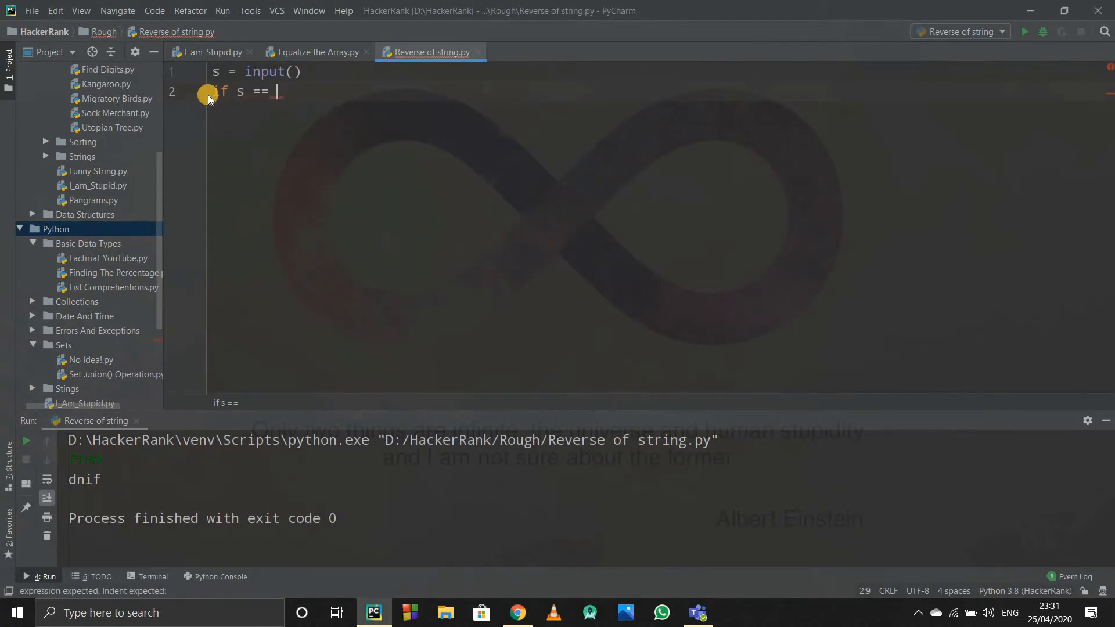
text(s[)
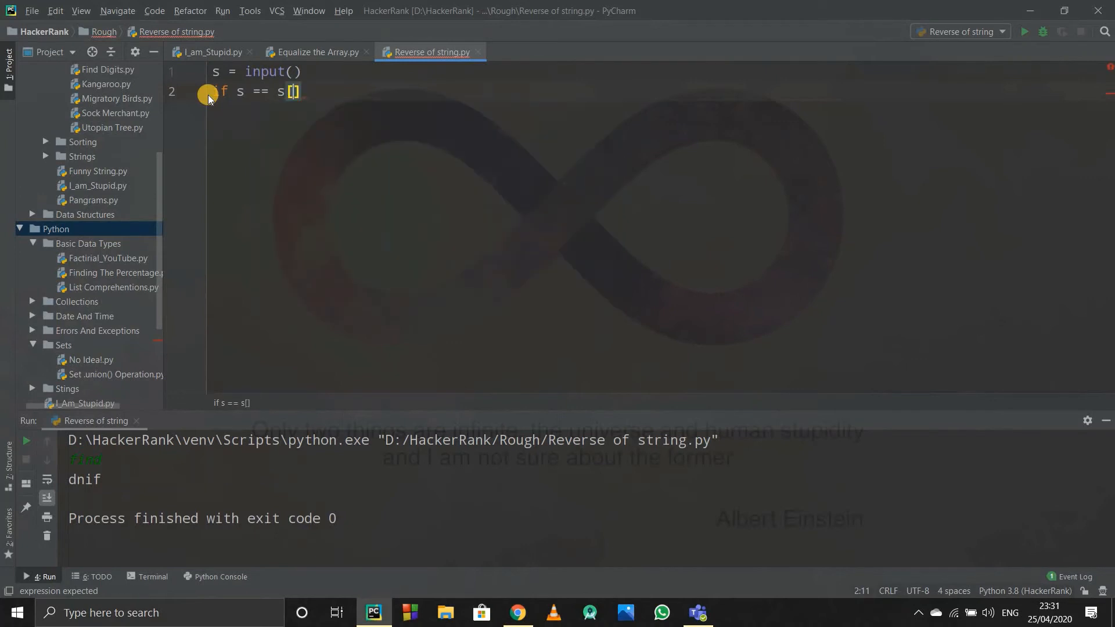
text(::-)
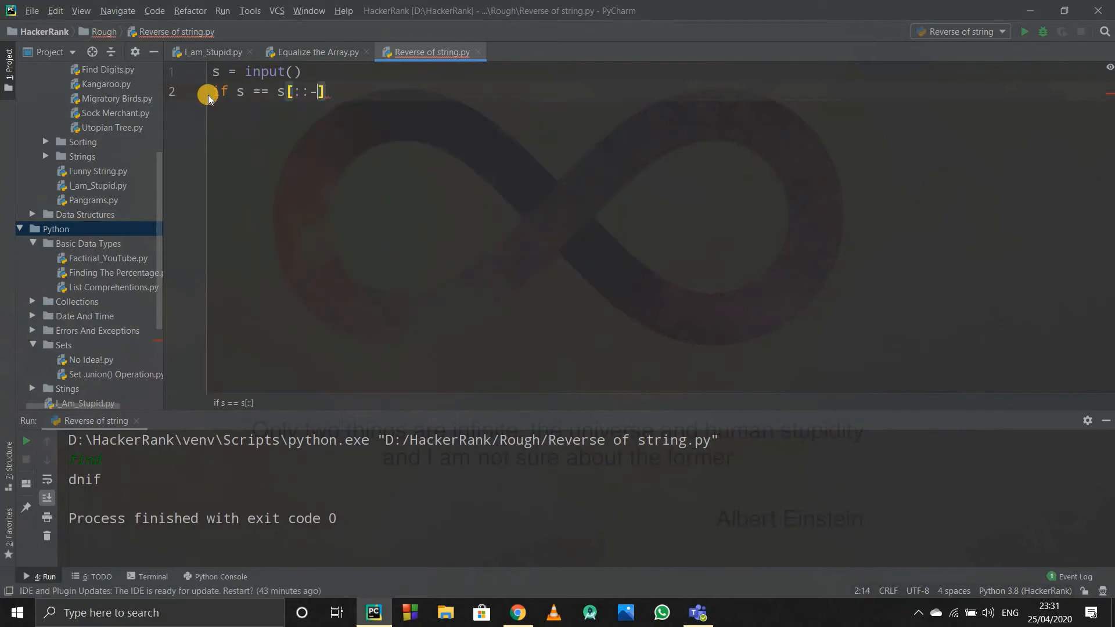
text(1)
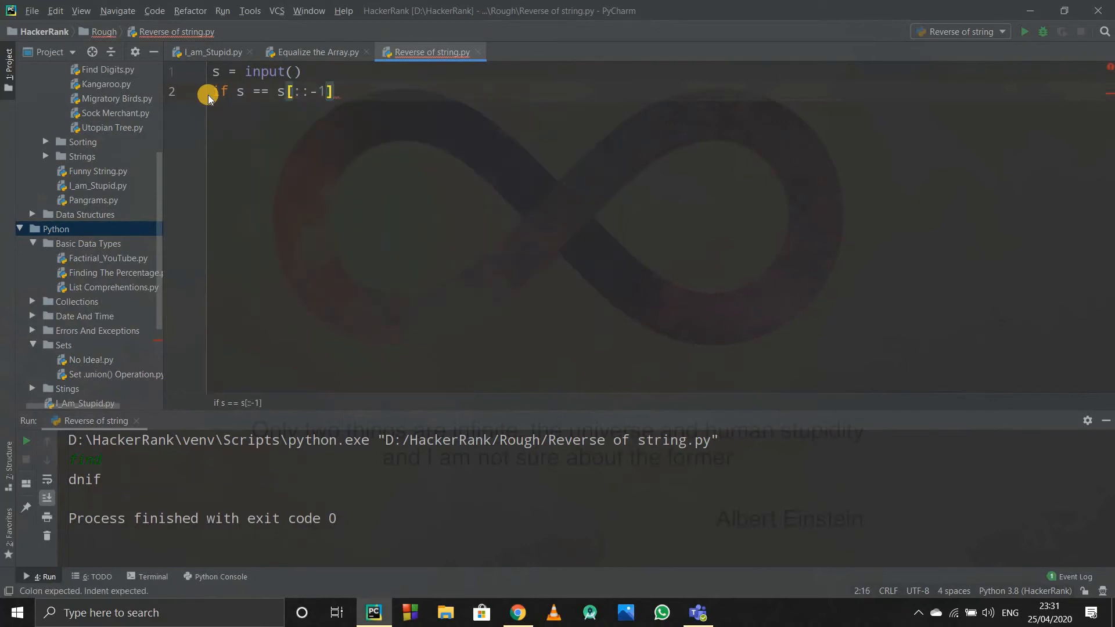
text(:)
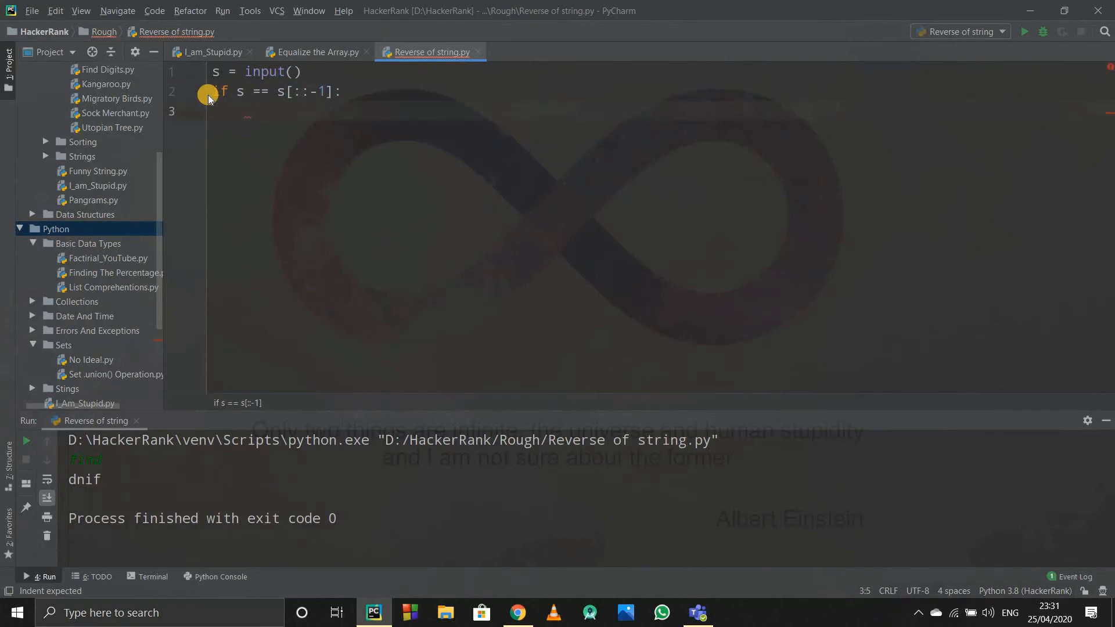
Print "Palindrome" in the indented body of the if statement.
text(print(:)
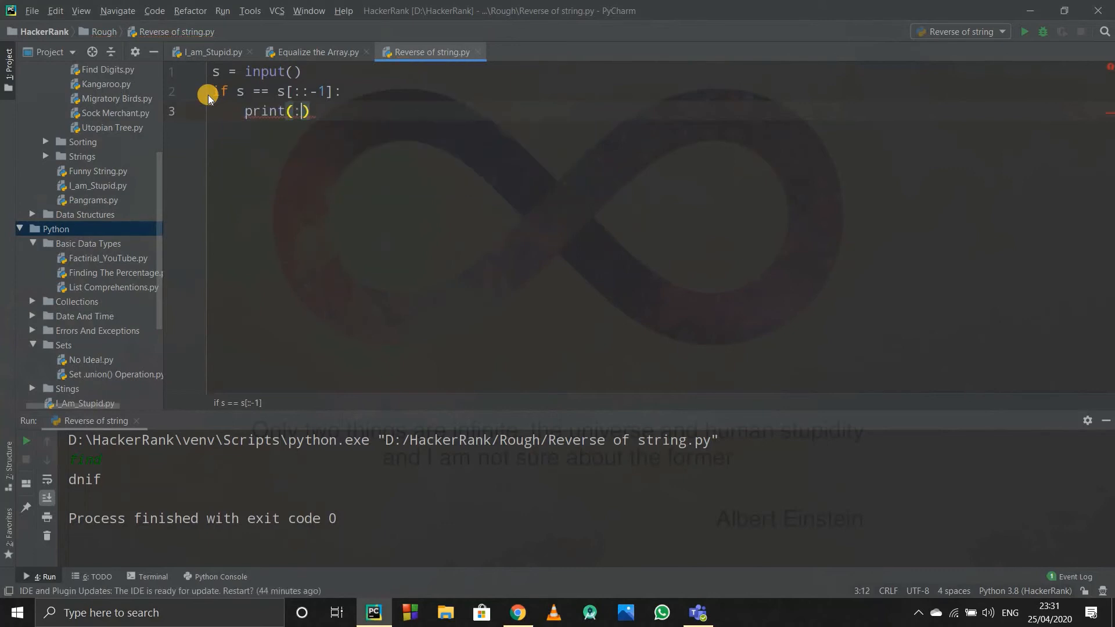
text(P)
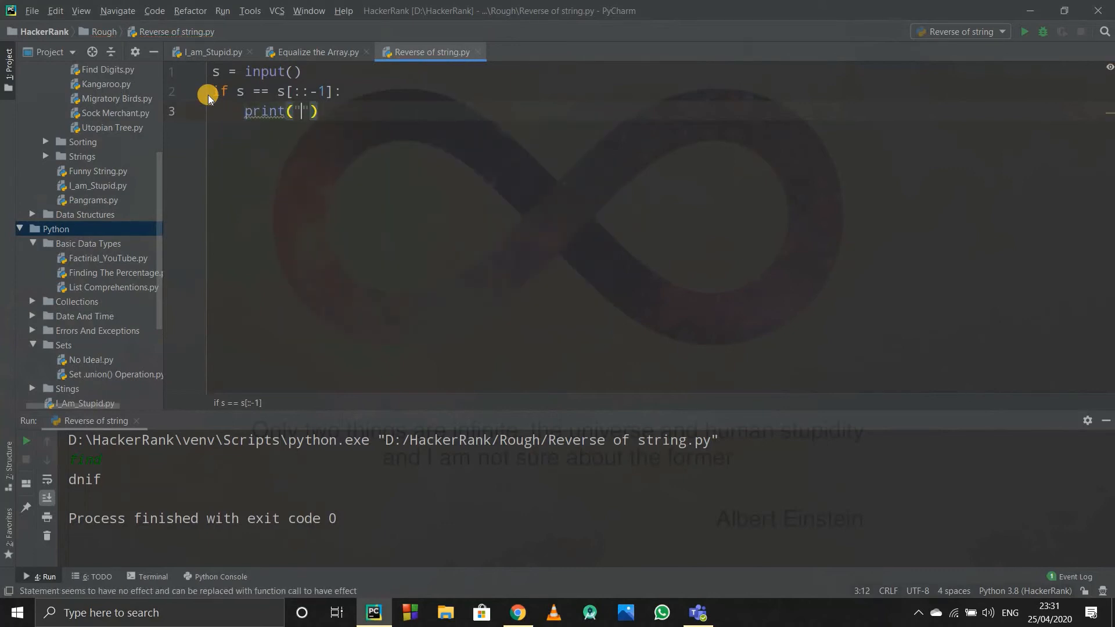
text(Palindr)
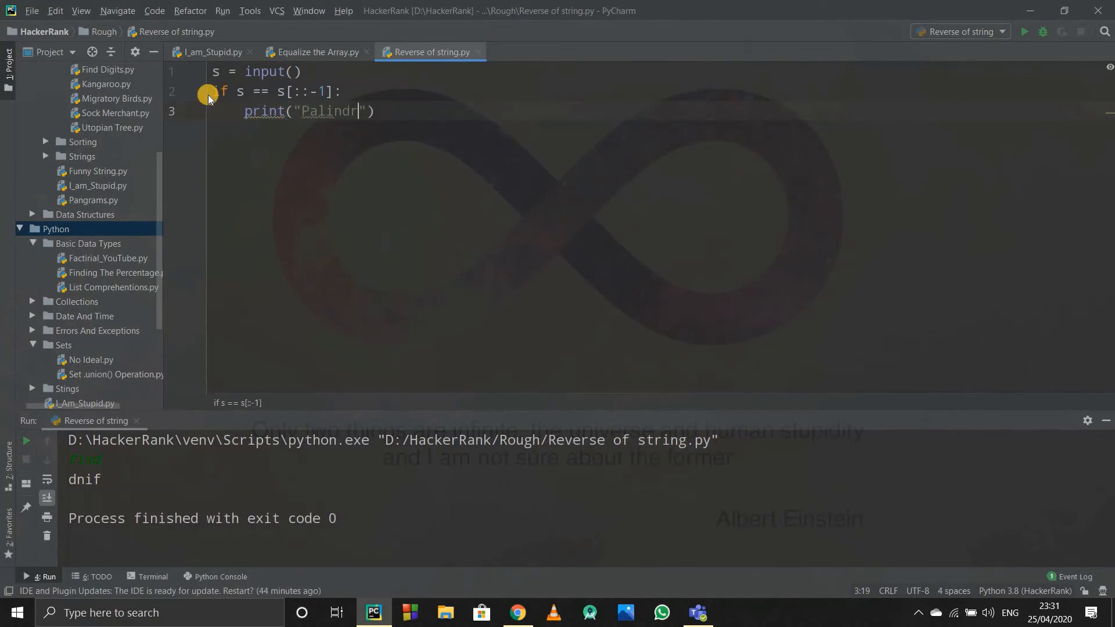
text(ome)
text(else)
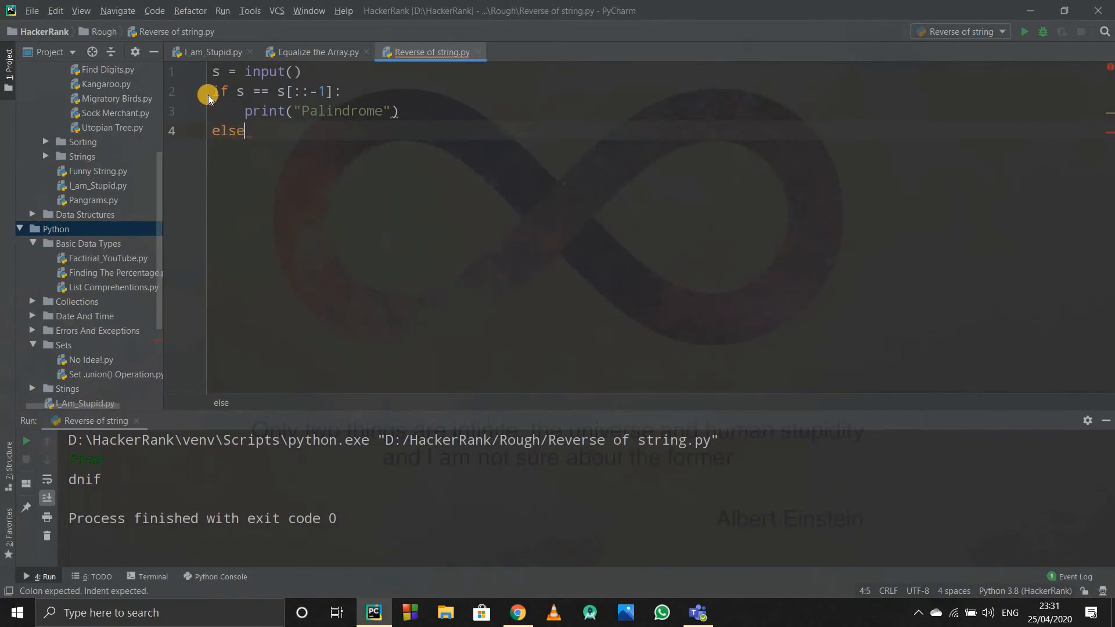
Add an else branch that prints "Not a palindrome".
text(:)
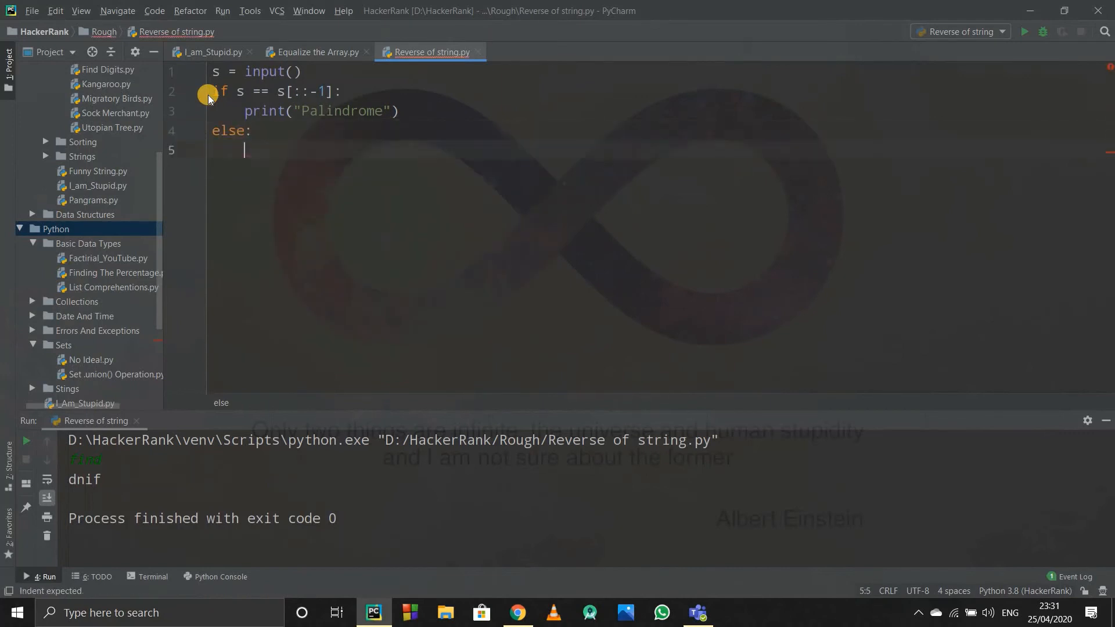
text(print("Not a)
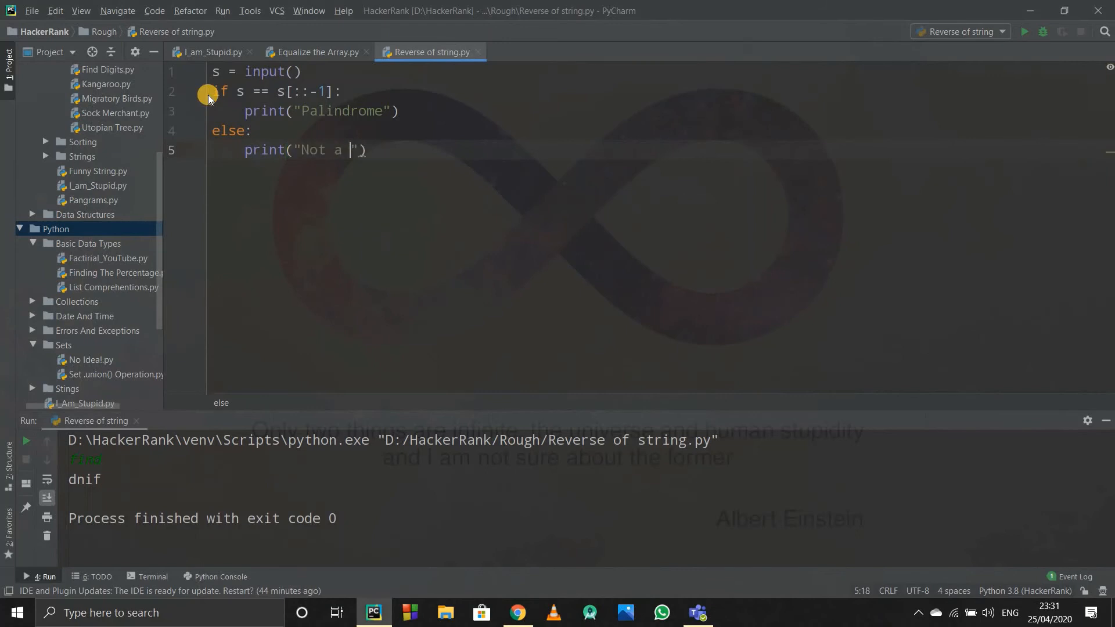
text(palindrome)
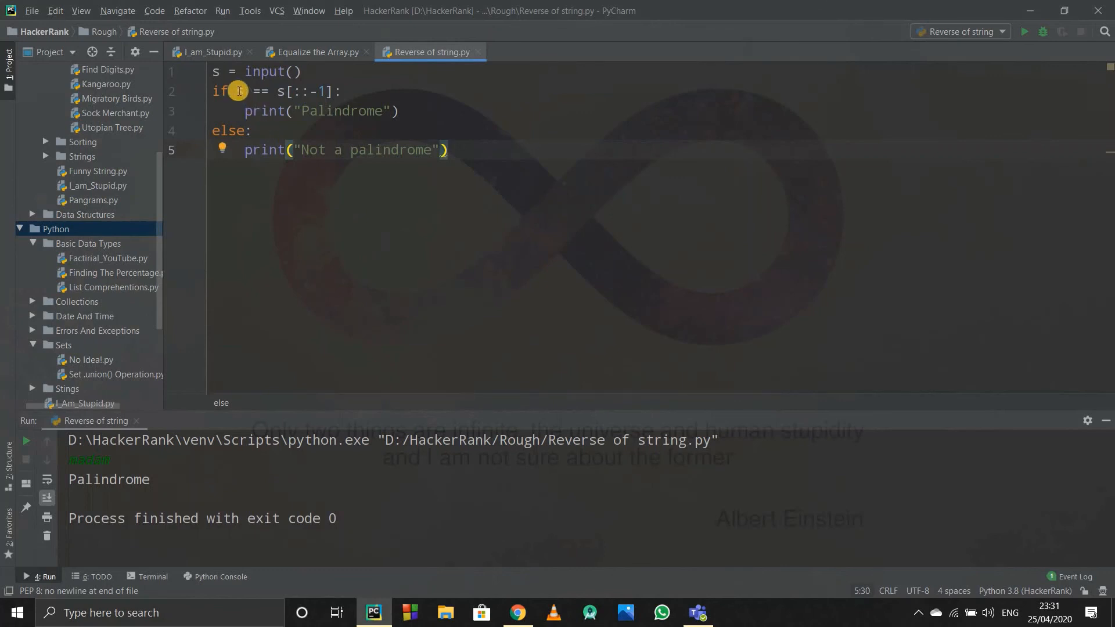
mouse_move(350, 123)
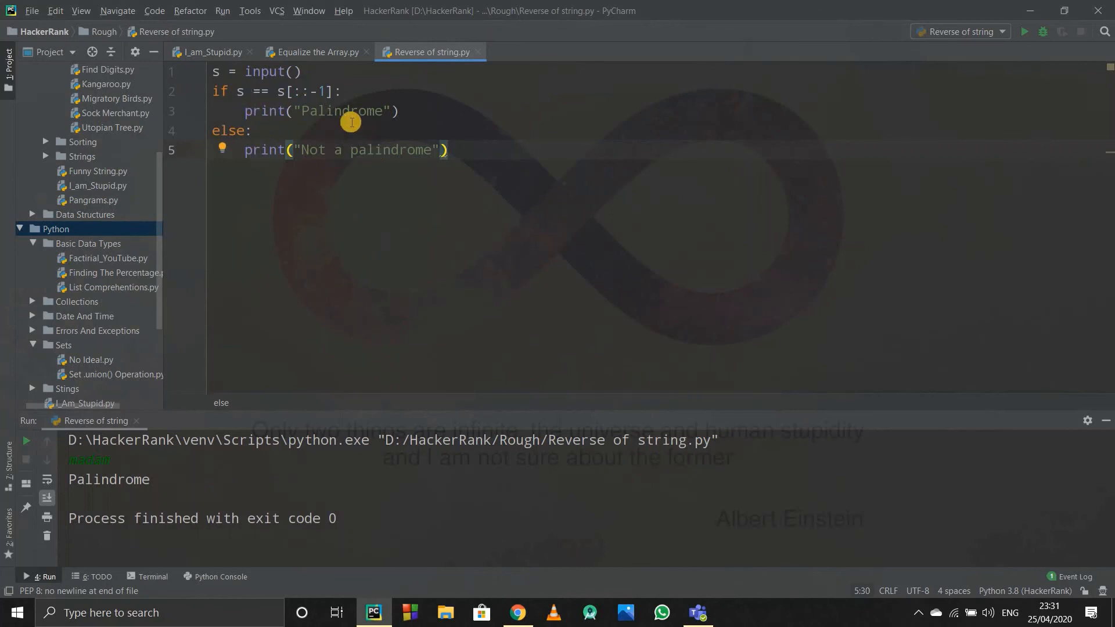